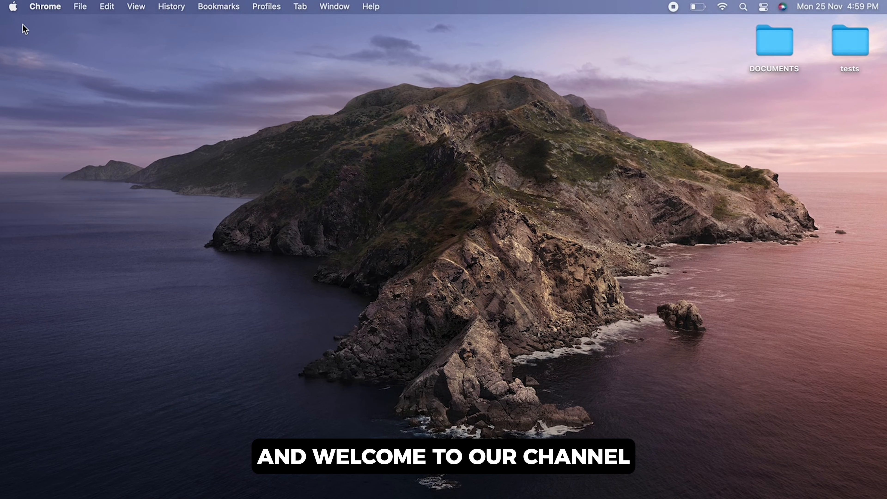
mouse_move(196, 220)
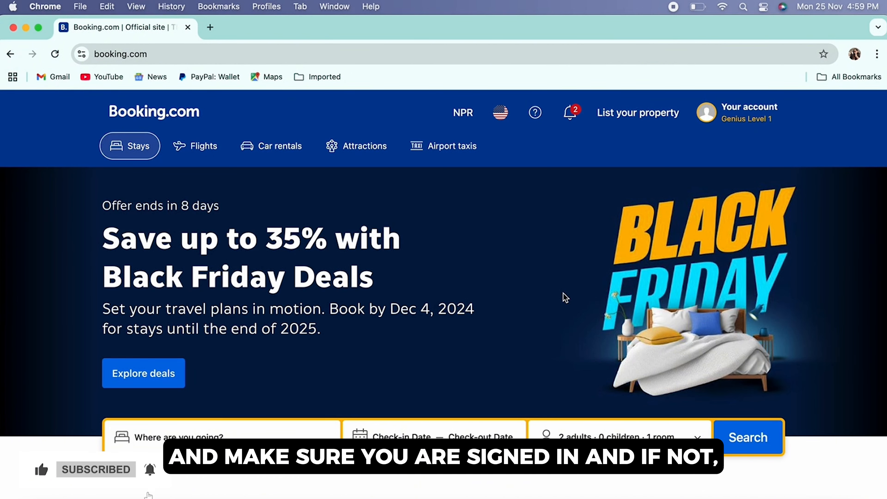
mouse_move(705, 173)
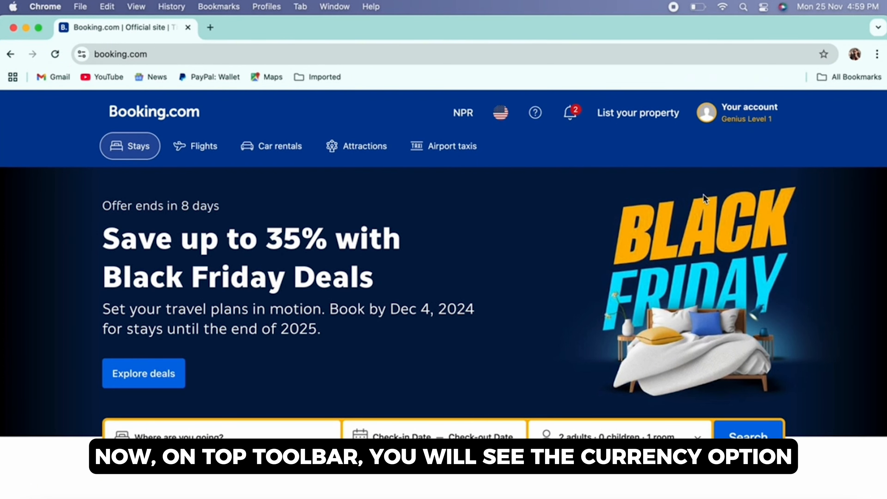
mouse_move(463, 112)
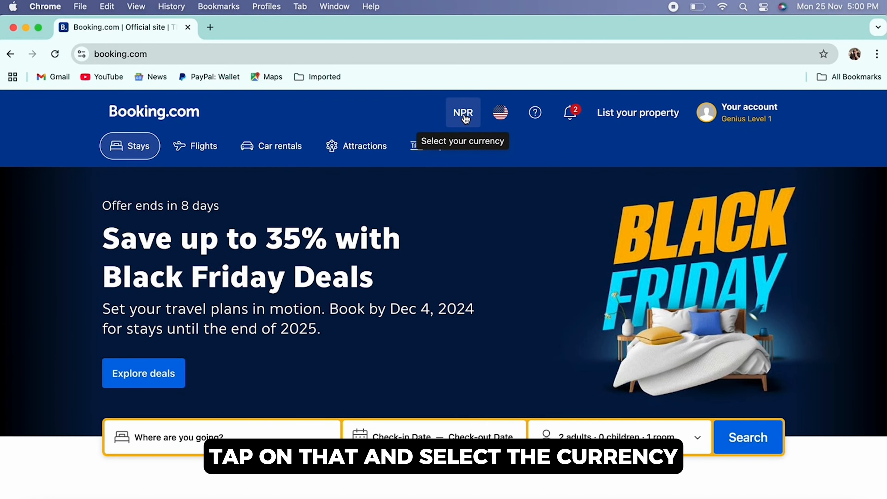
- Change the display currency from Nepalese Rupee (NPR) to U.S. Dollar (USD)
click(463, 112)
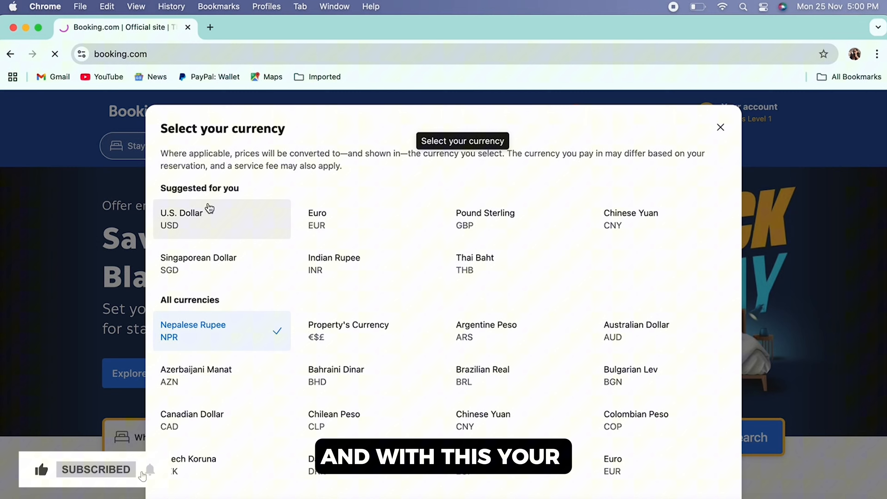
click(181, 219)
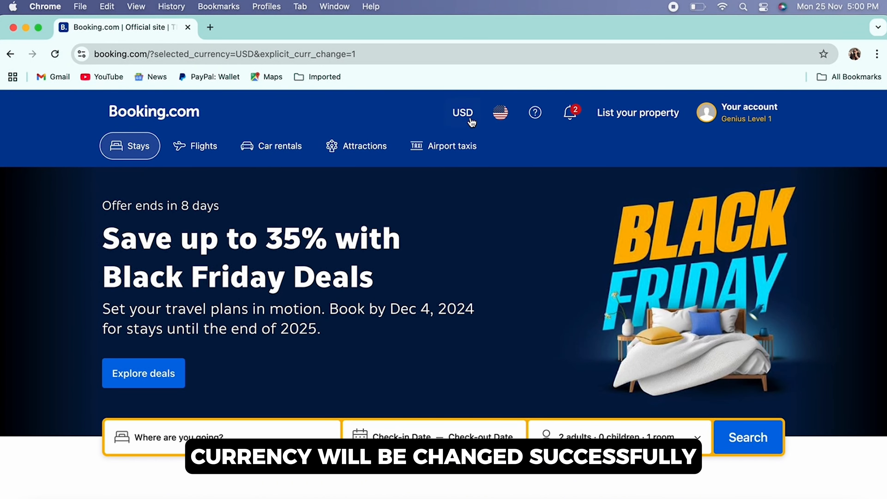
mouse_move(499, 137)
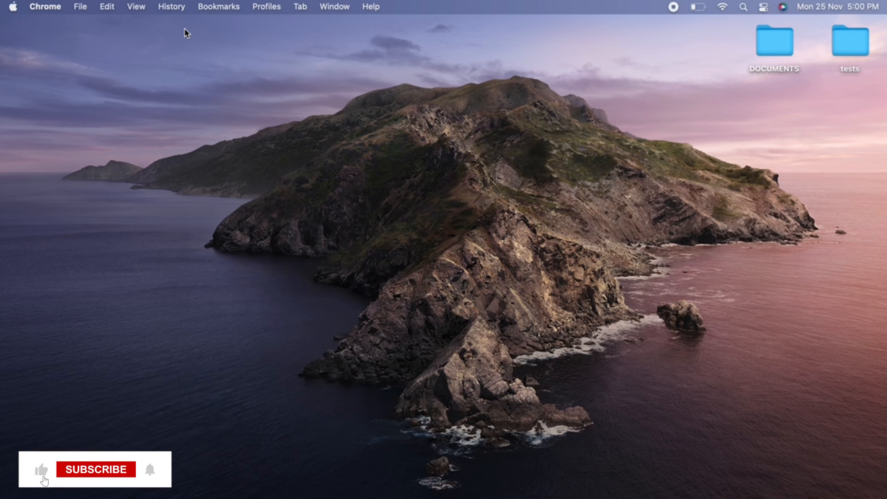
- Close the Chrome window so only the macOS desktop remains
click(95, 469)
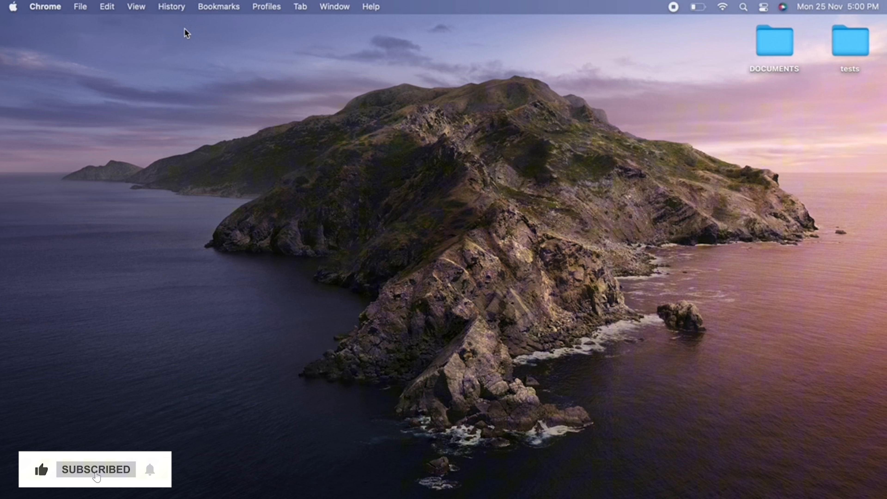